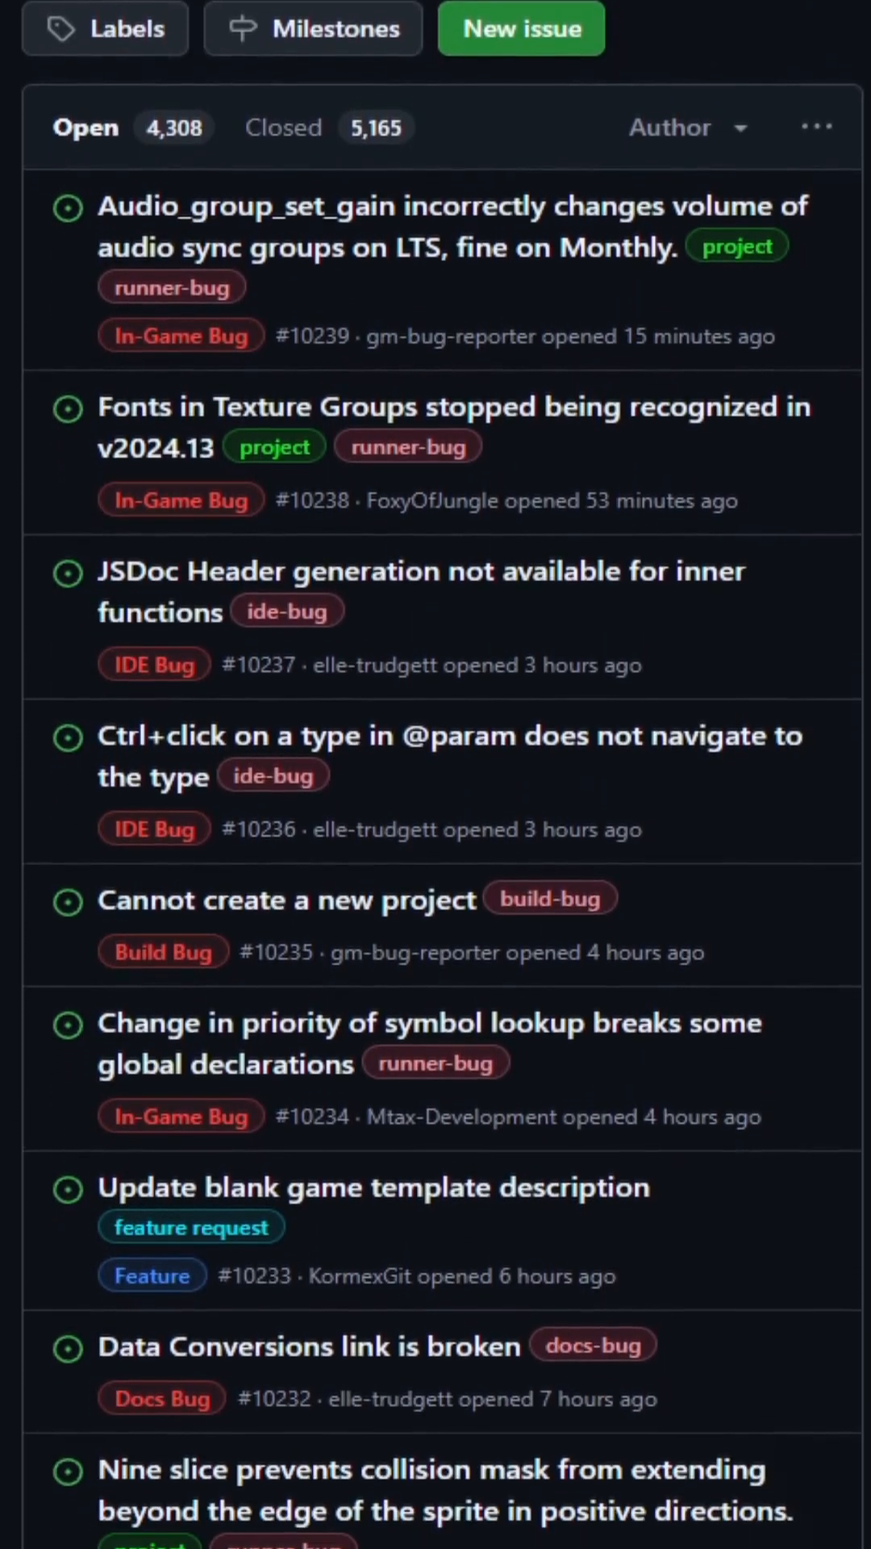
Uncheck 'Interpolate colours between pixels' in the Windows Graphics game options.
scroll("down", 3)
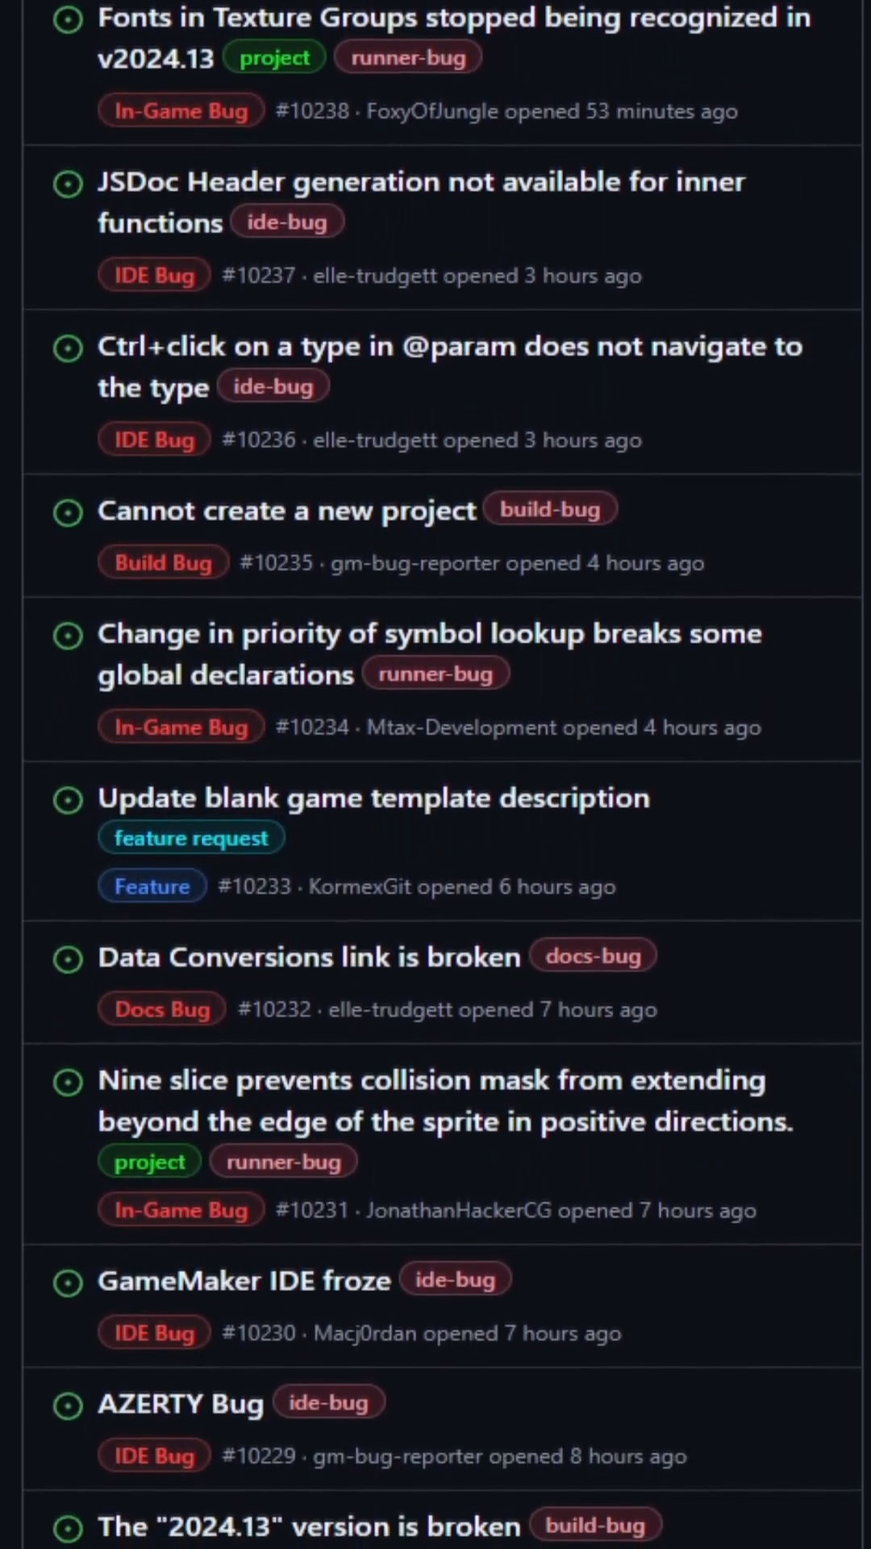
scroll("down", 3)
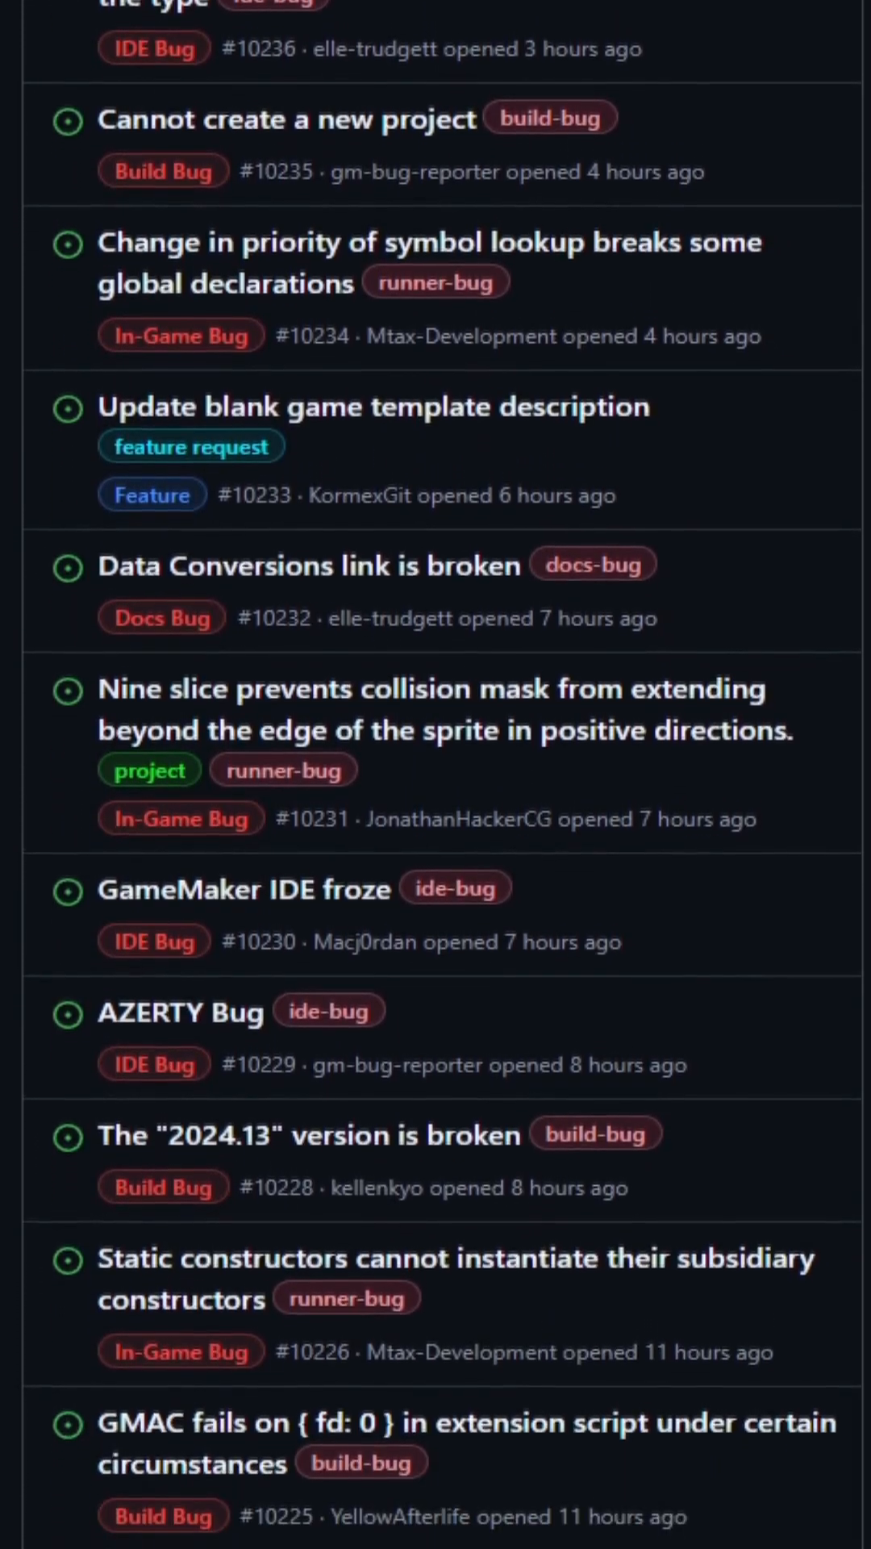
scroll("down", 3)
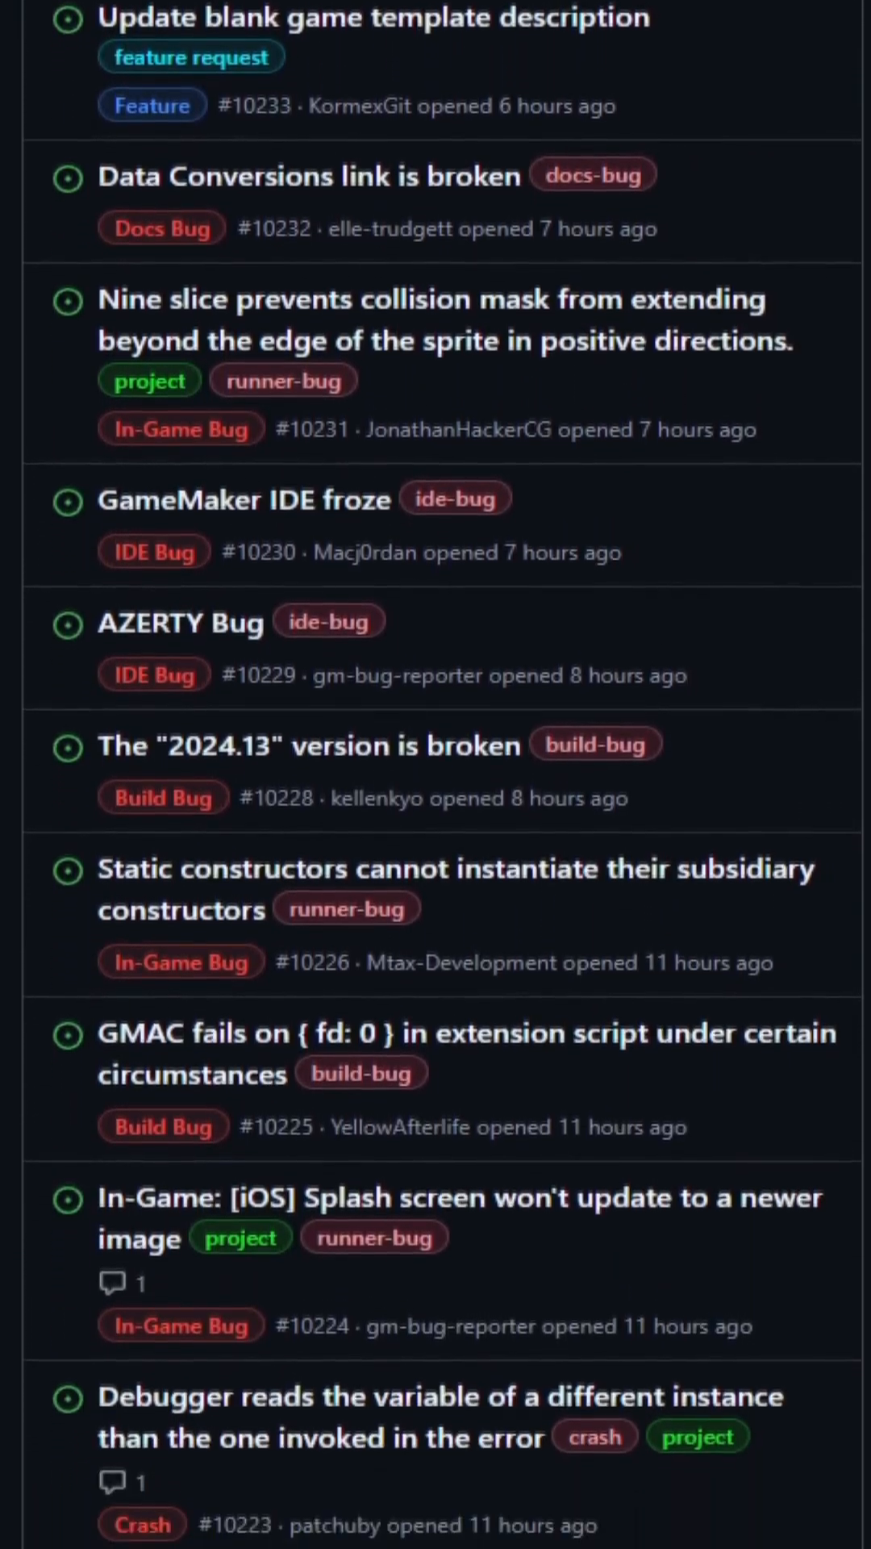
scroll("down", 3)
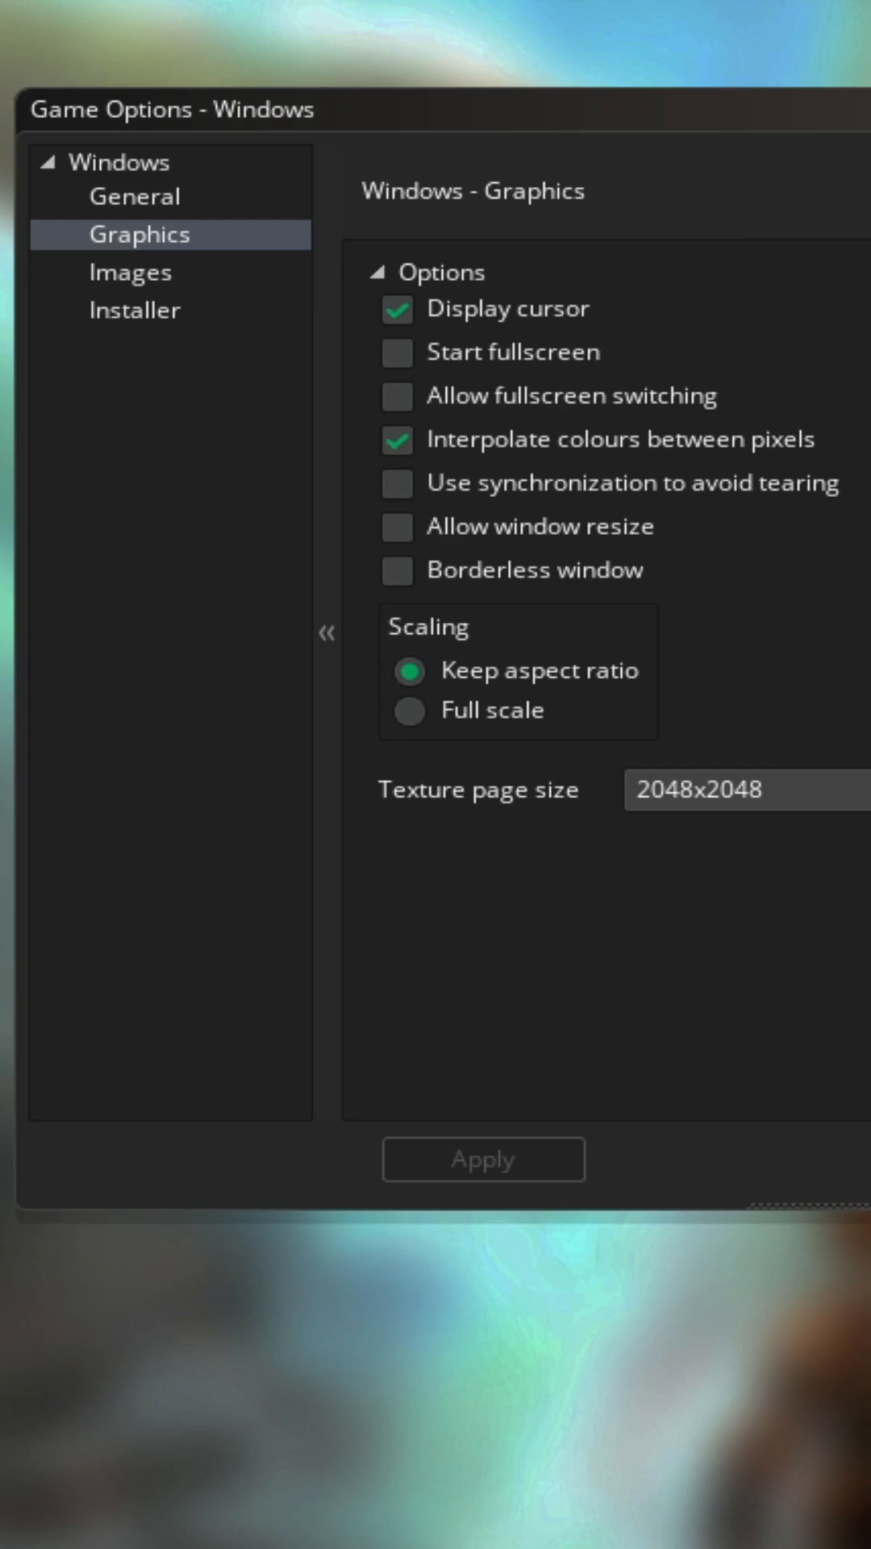
left_click(397, 441)
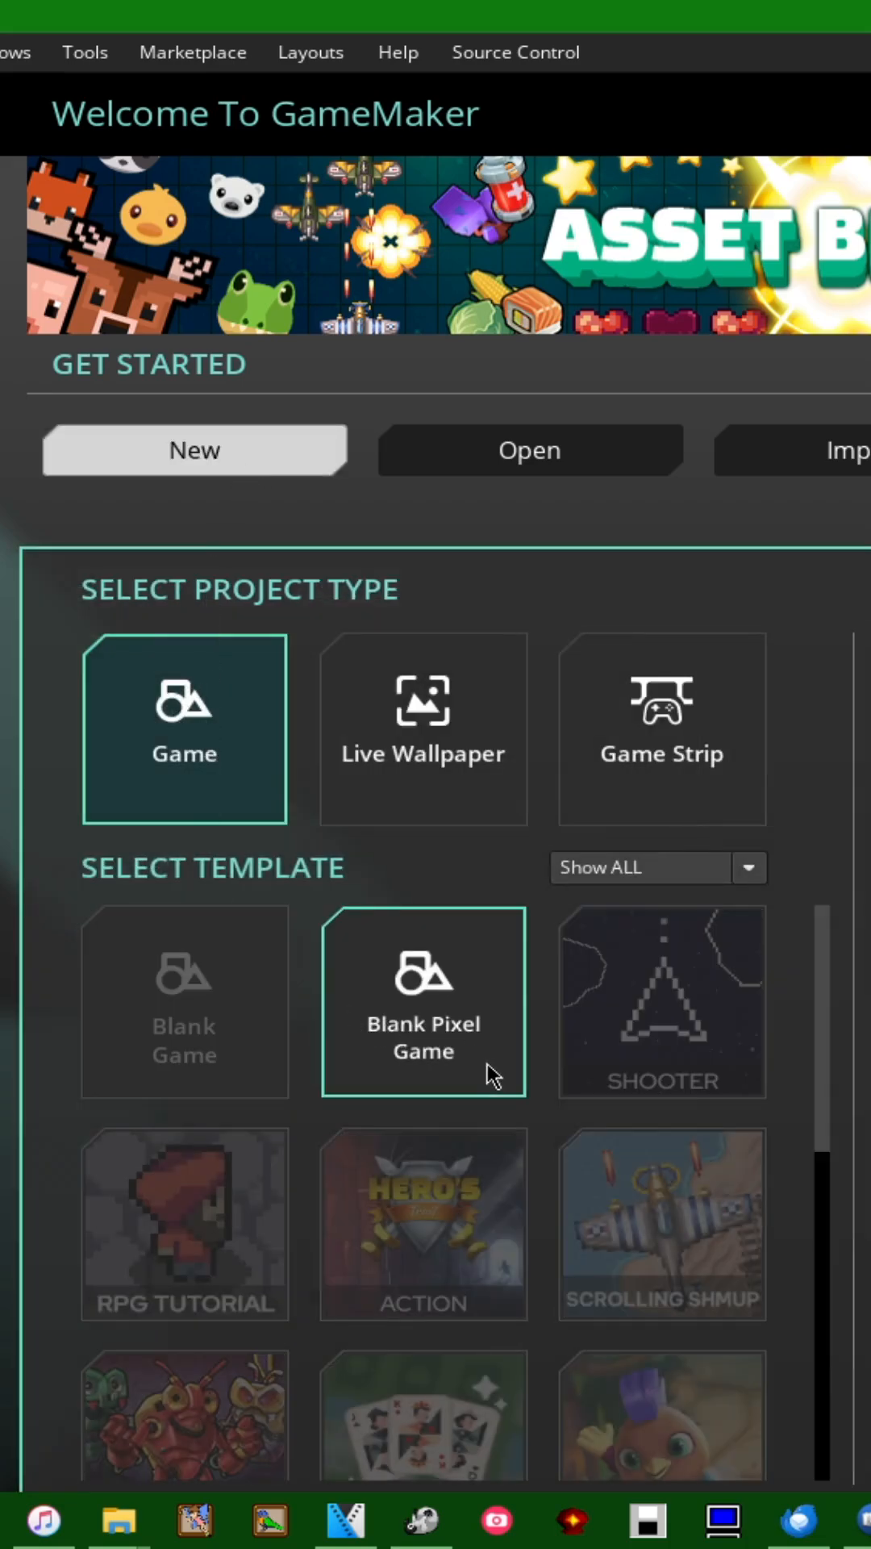
Create a Blank Pixel Game project with default name and location, and open Windows game options.
double_click(423, 1002)
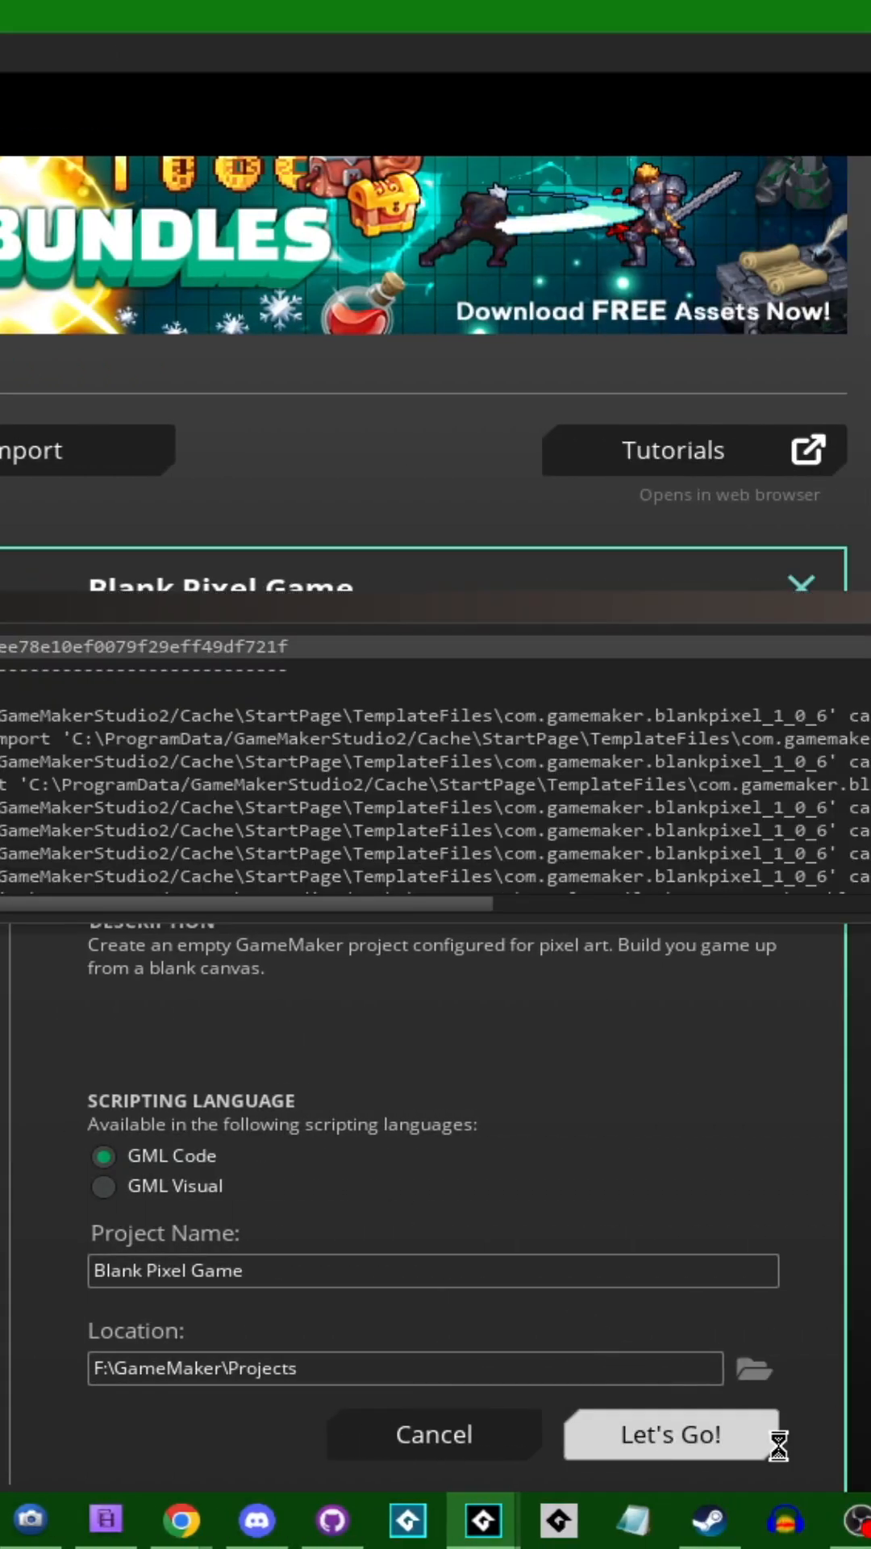
left_click(671, 1435)
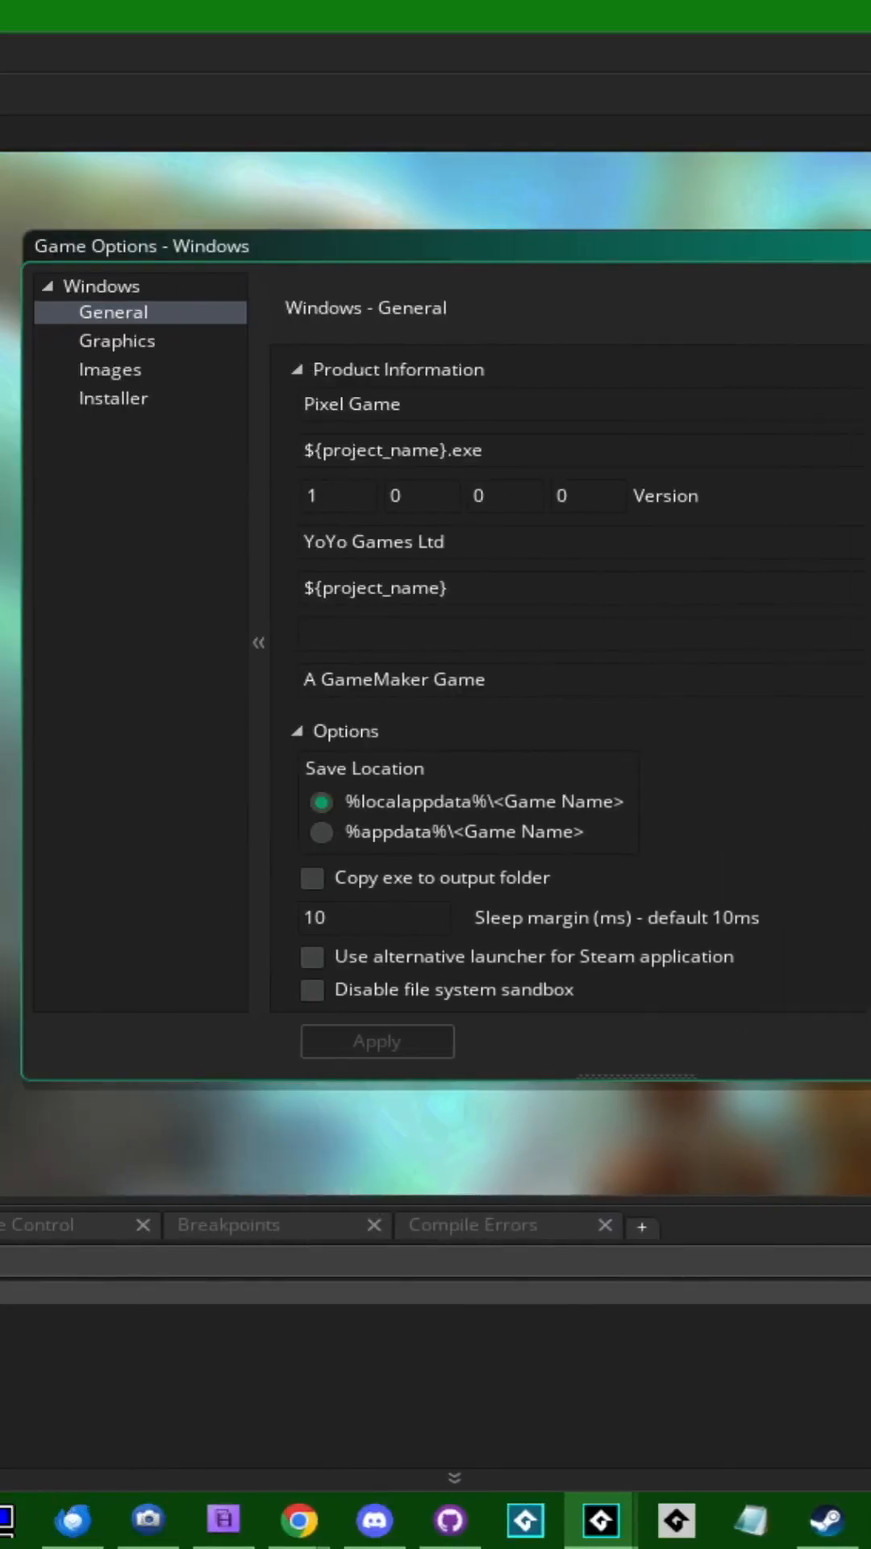
left_click(116, 340)
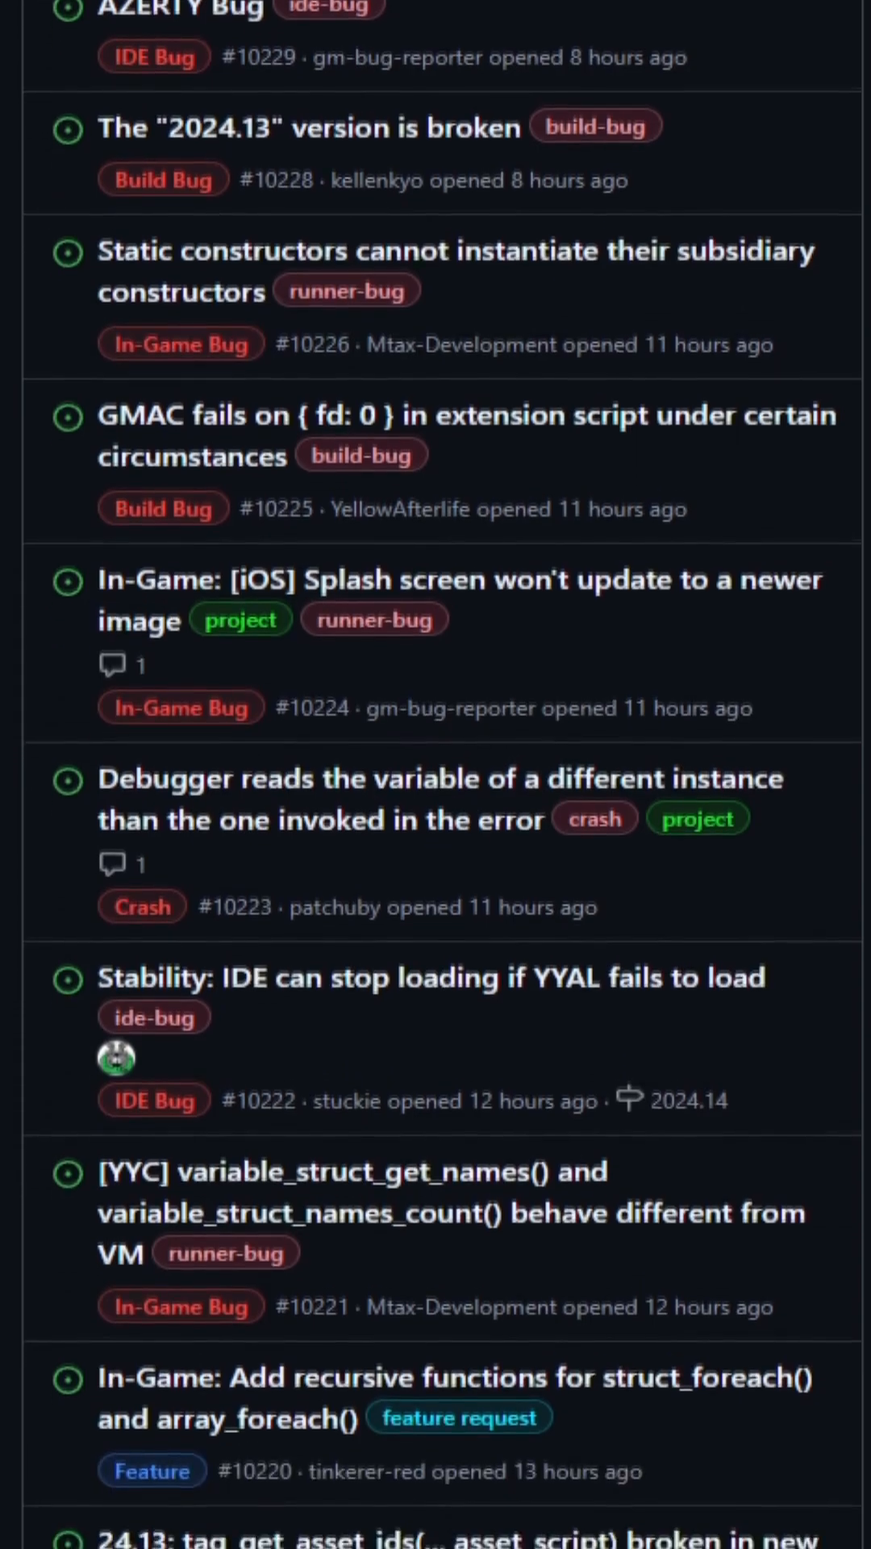
scroll("down", 3)
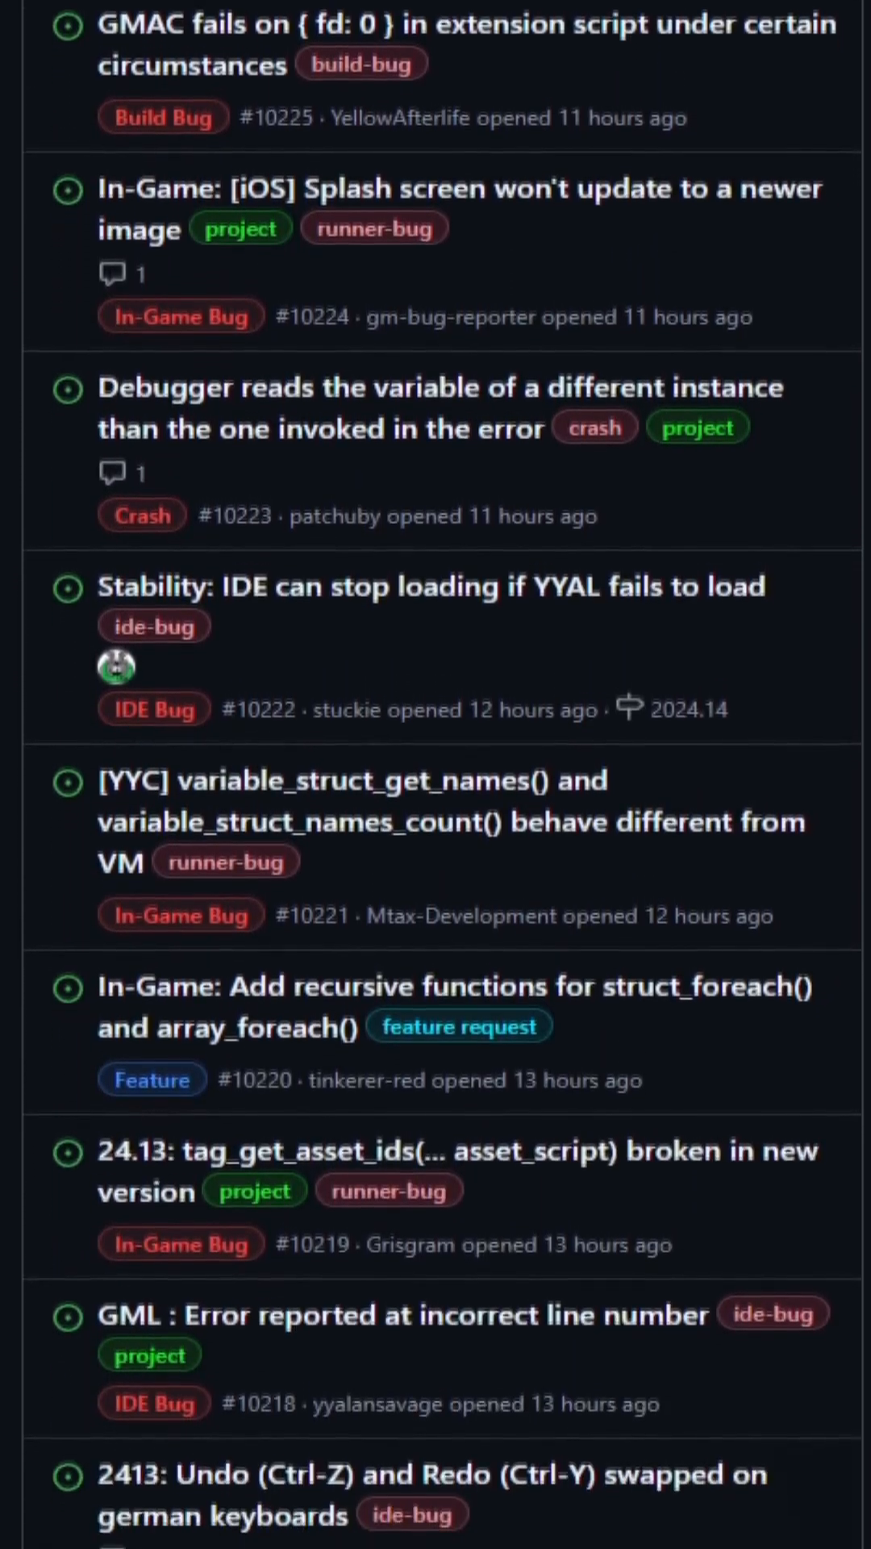
scroll("down", 3)
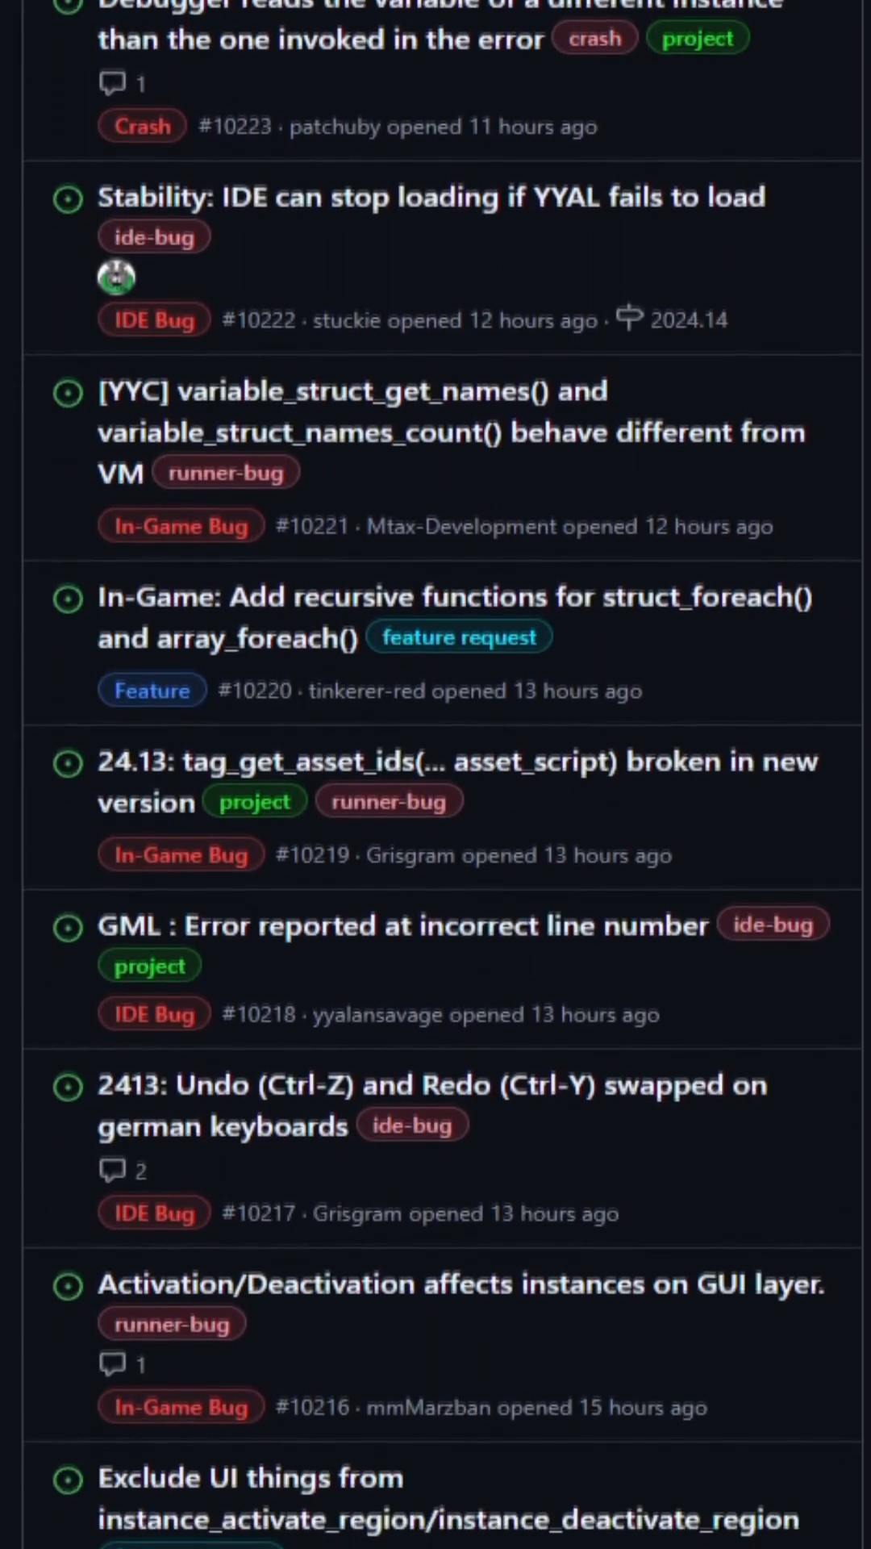
scroll("down", 3)
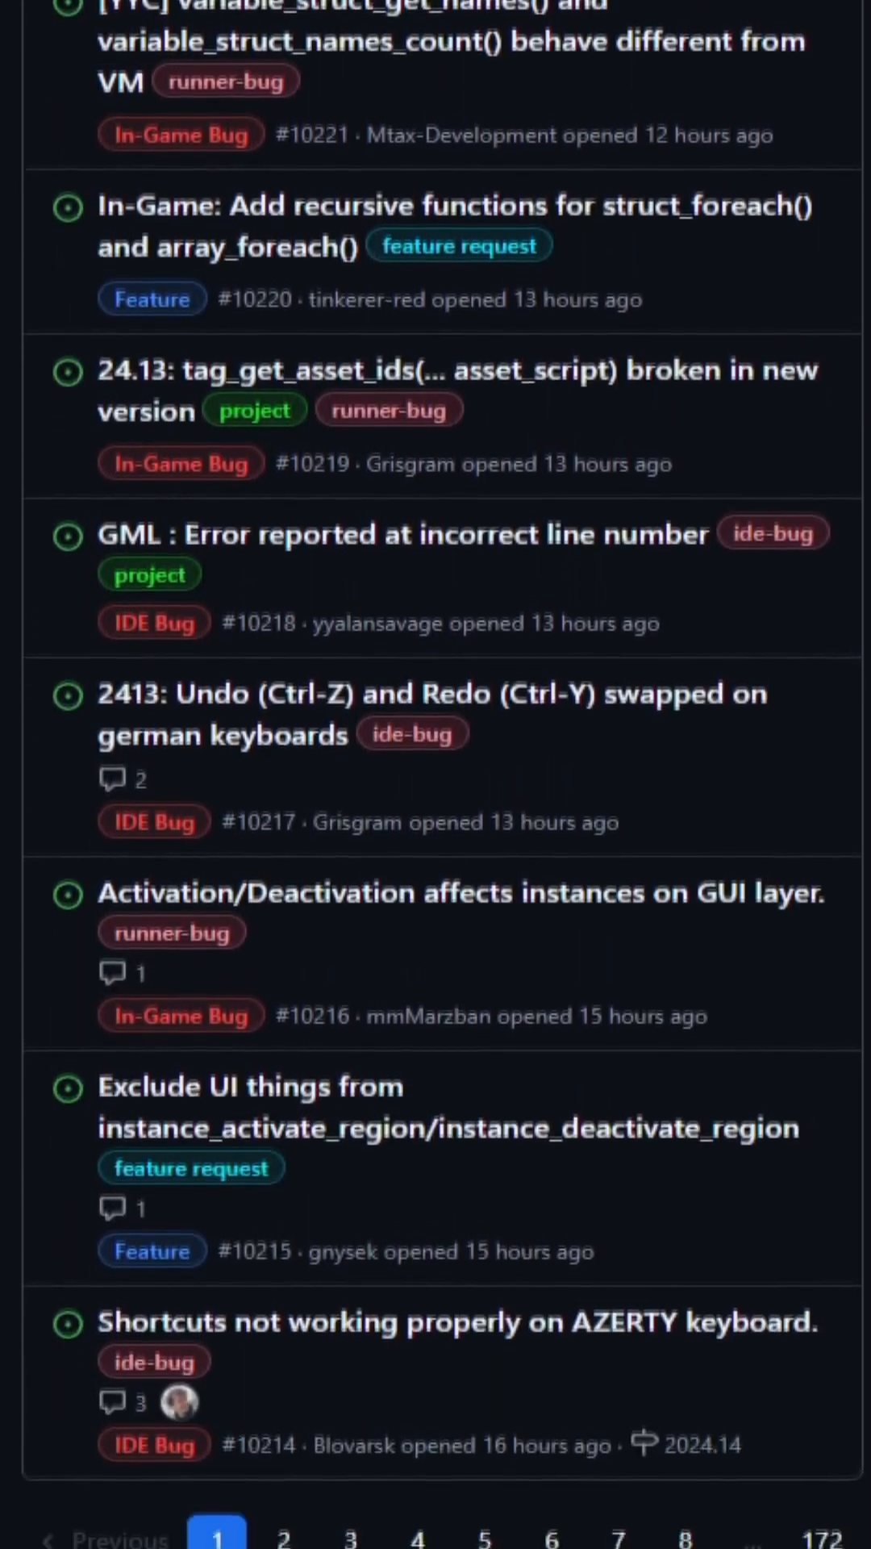